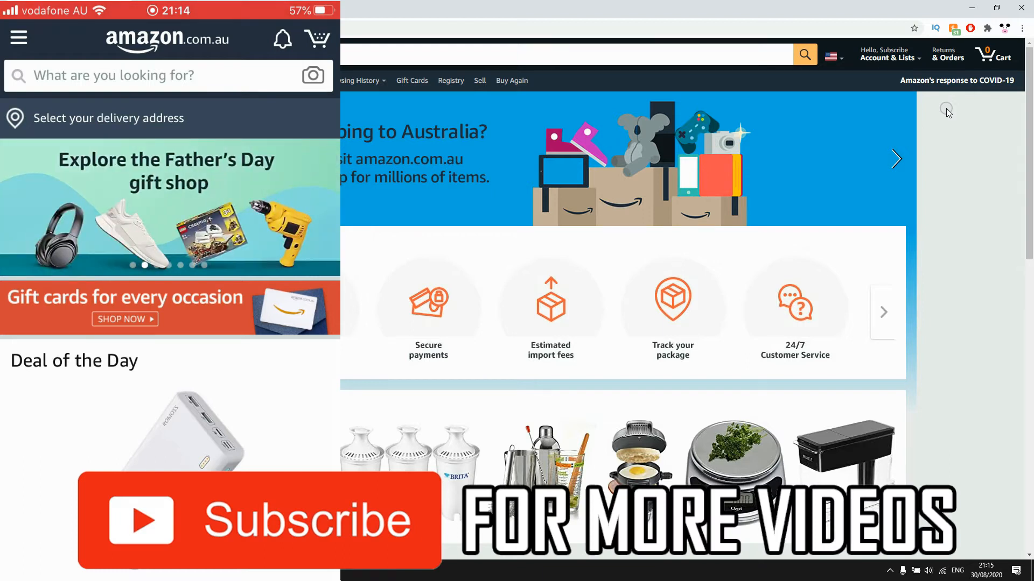
# Reveal the Account & Lists dropdown with its Sign Out option
pyautogui.click(890, 54)
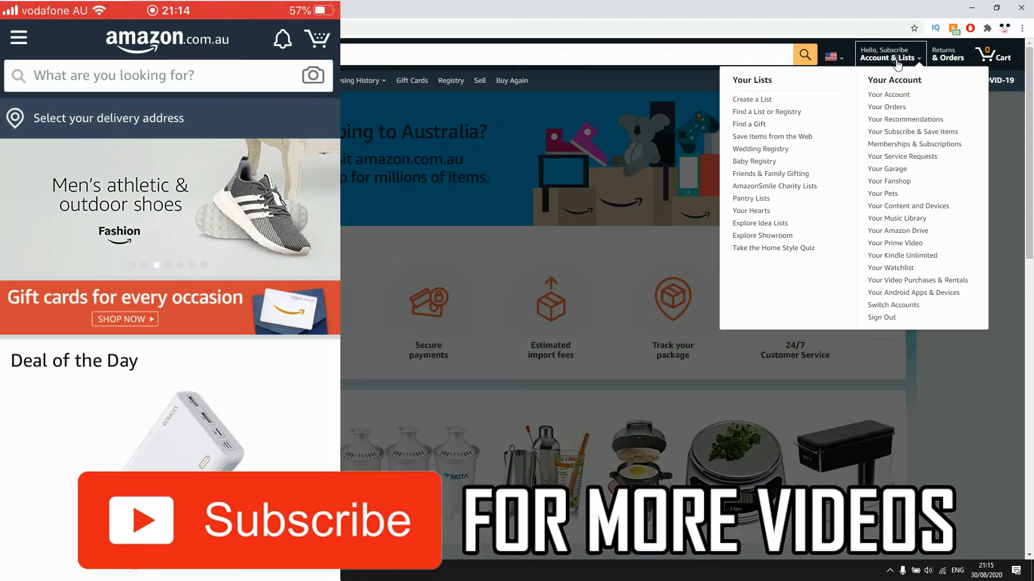
pyautogui.moveTo(900, 139)
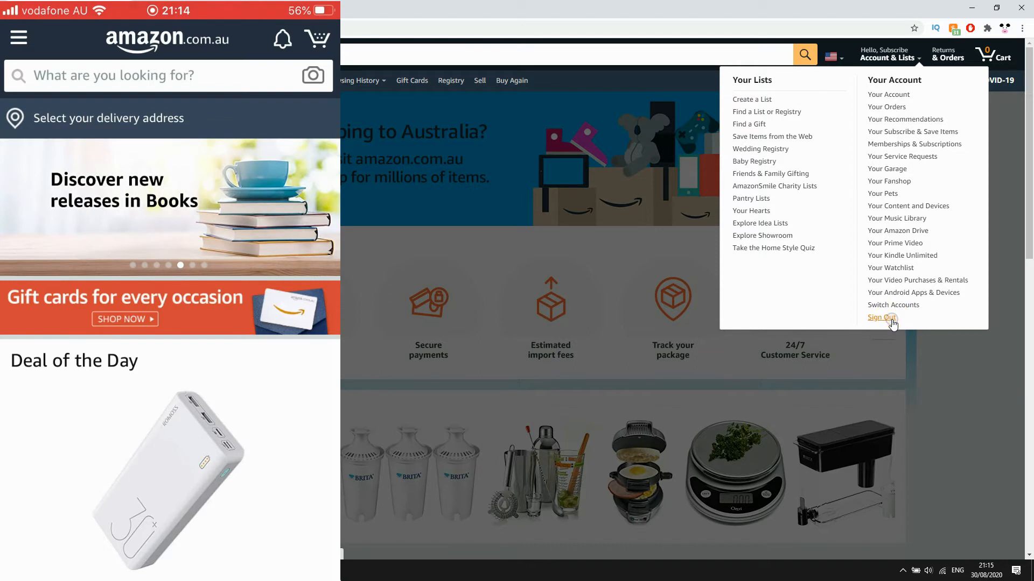
# Sign out of the Amazon website, landing on the Sign-In page asking for an email
pyautogui.click(881, 318)
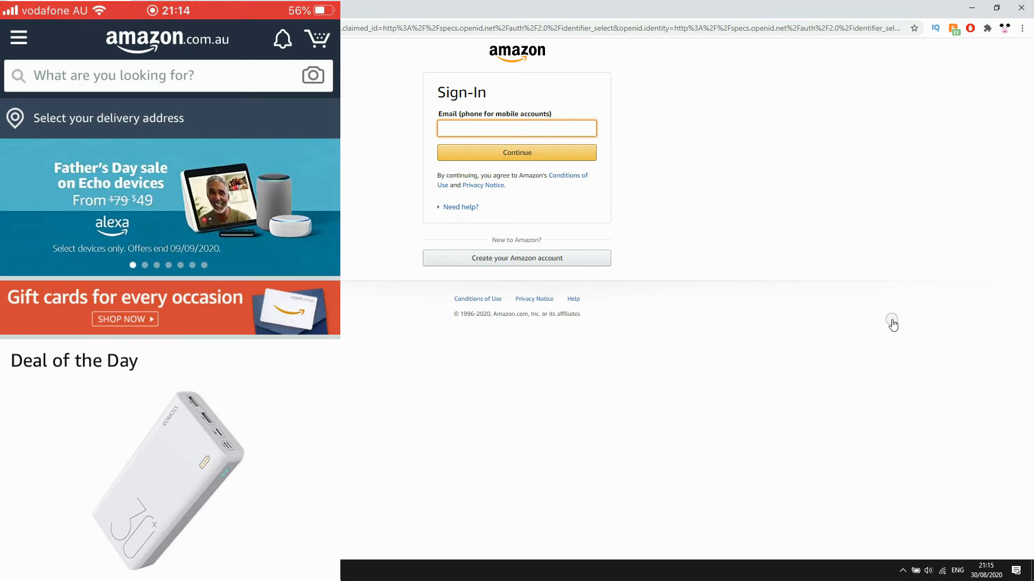
# Reach the iPhone app's Settings screen from the side navigation menu
pyautogui.click(517, 128)
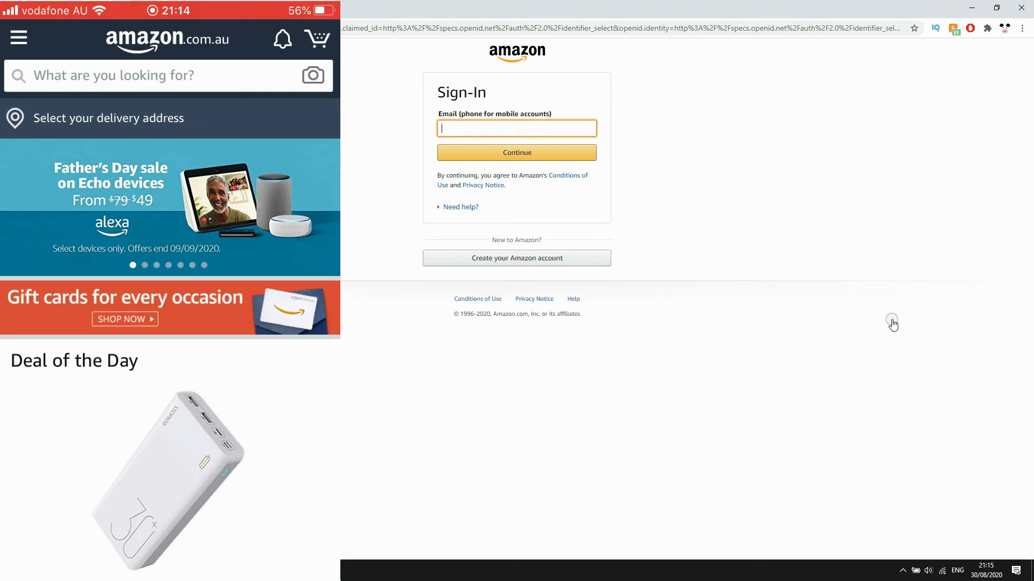
pyautogui.click(19, 38)
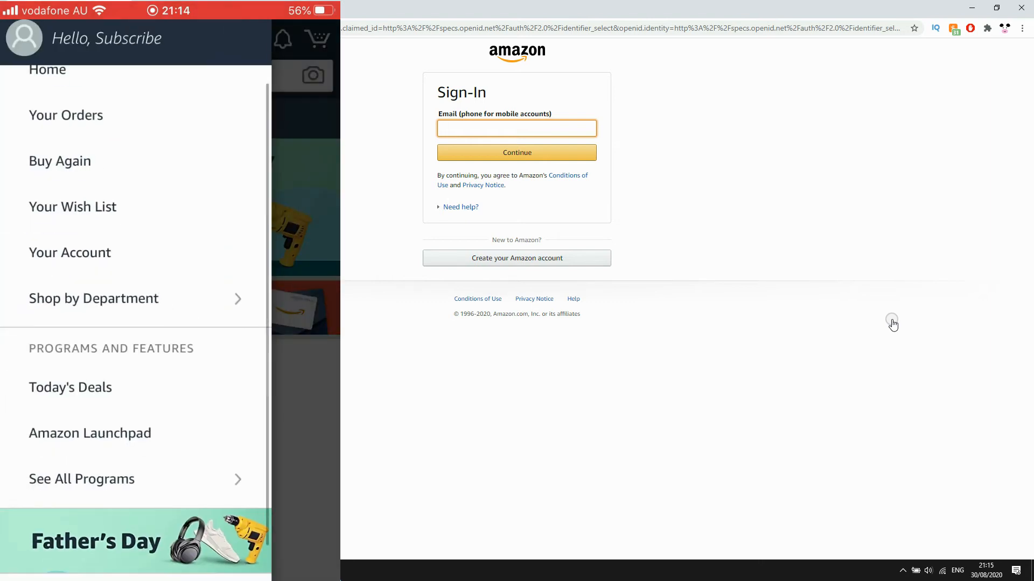
pyautogui.scroll(-3)
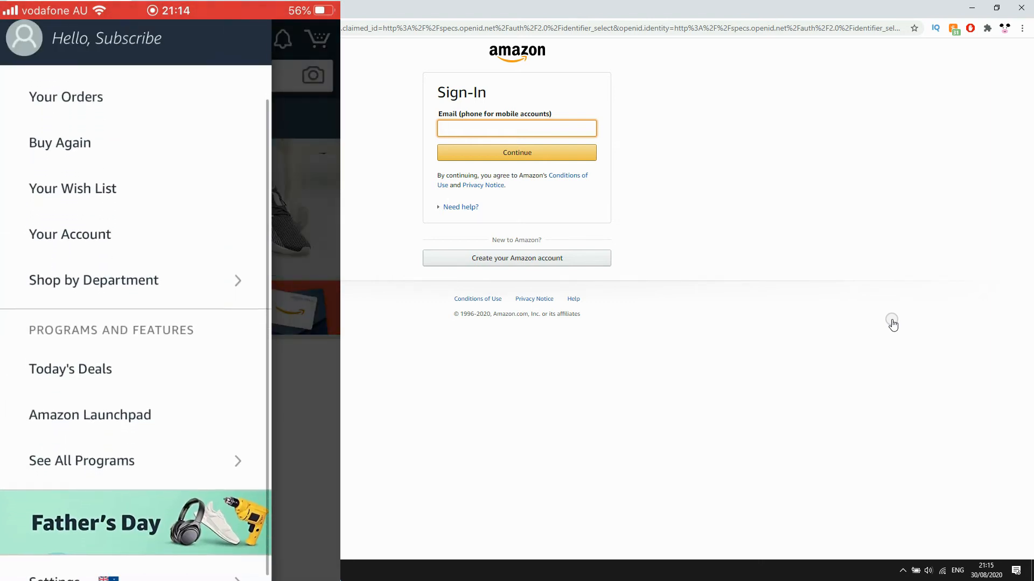
pyautogui.scroll(-3)
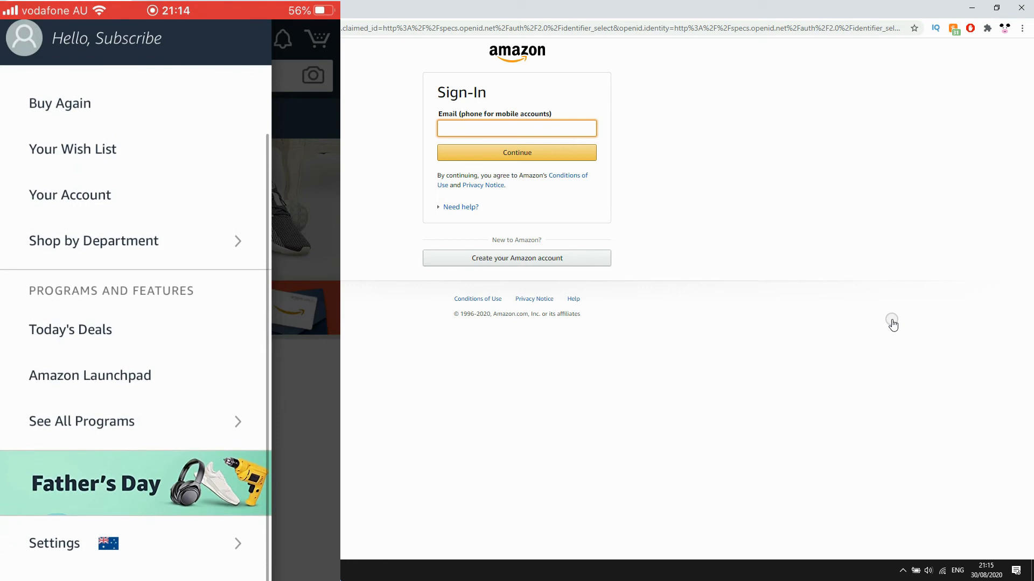
pyautogui.click(52, 543)
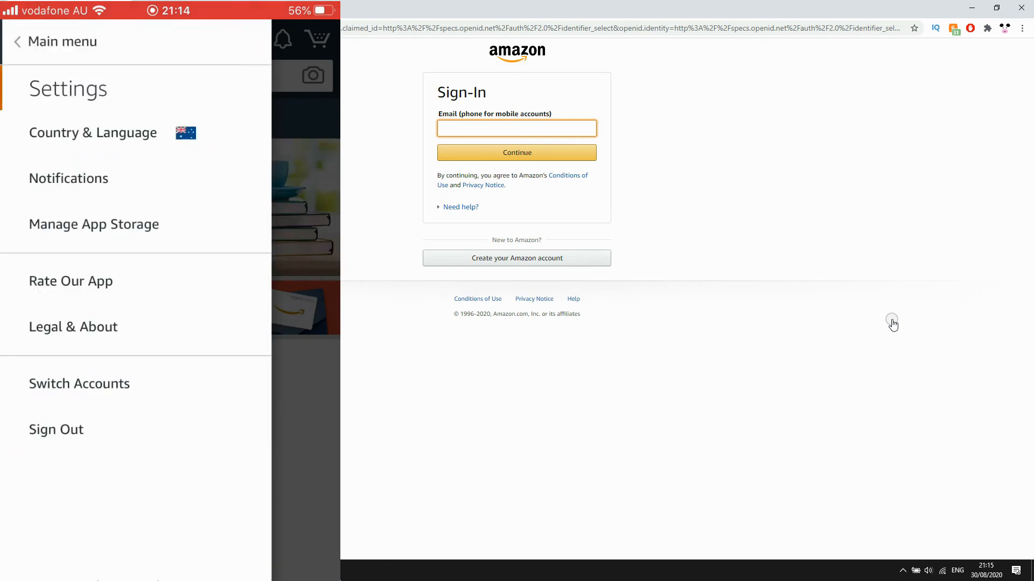
# Sign out of the Amazon iPhone app and confirm, leaving the sign-in prompt
pyautogui.click(56, 430)
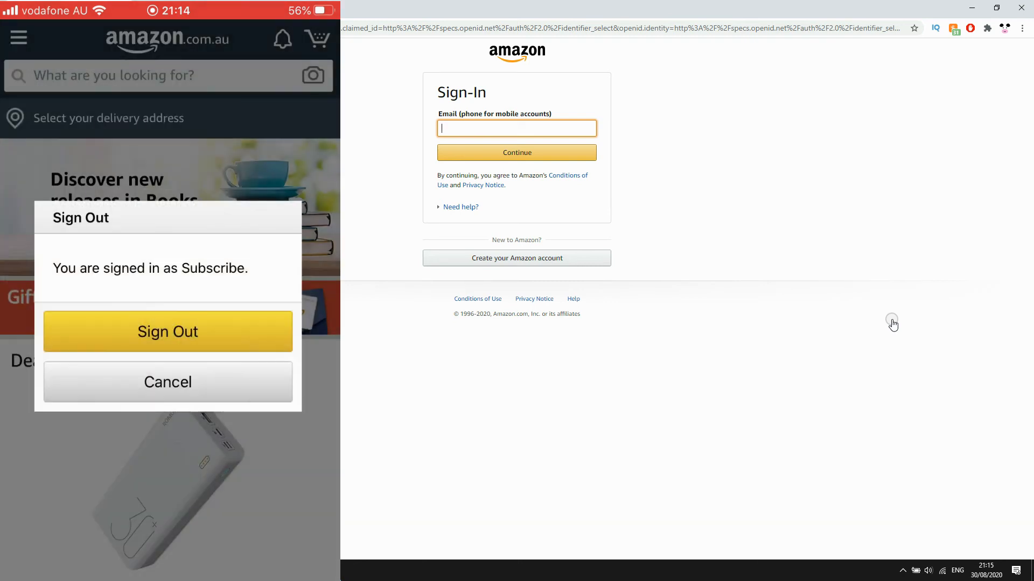
pyautogui.click(167, 332)
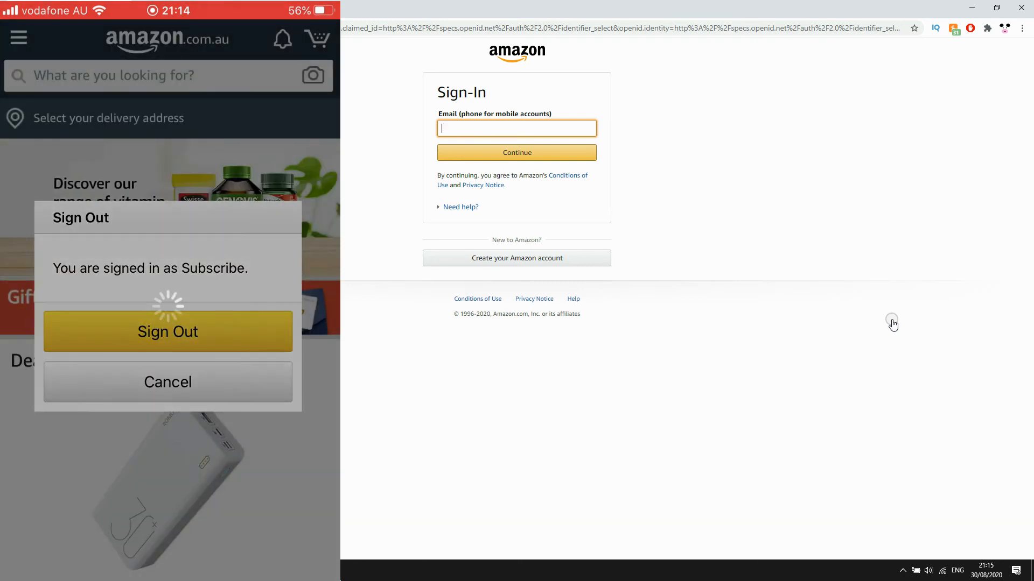
pyautogui.click(167, 332)
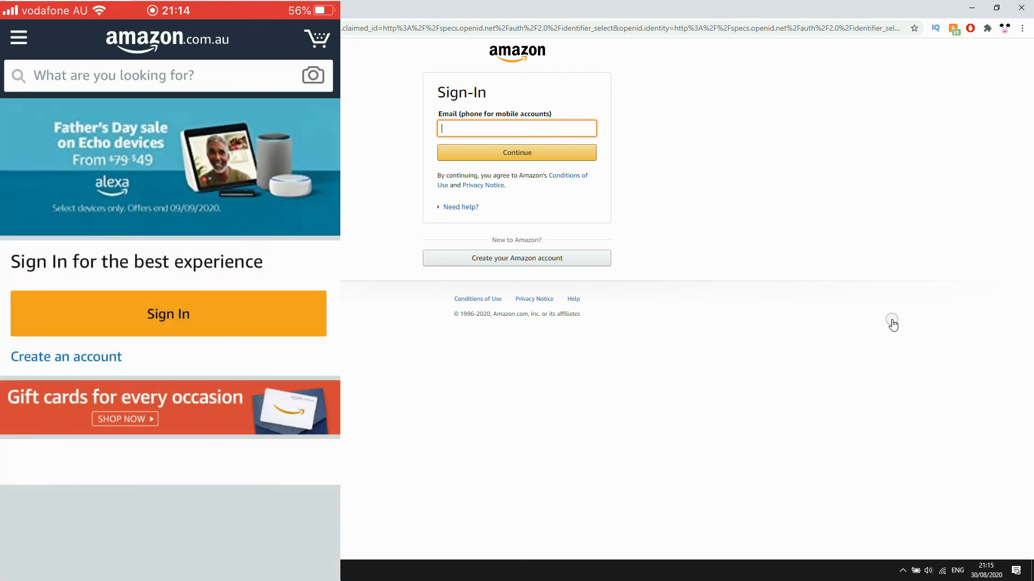